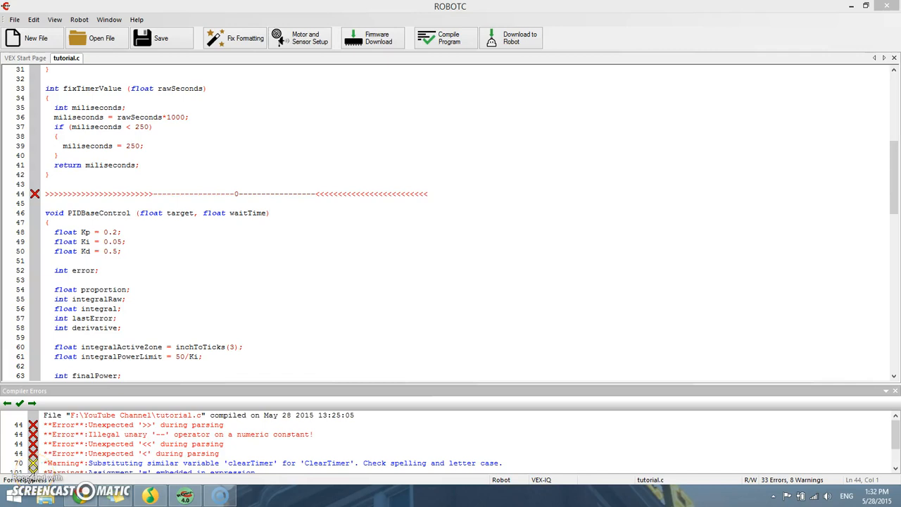
pyautogui.moveTo(194, 307)
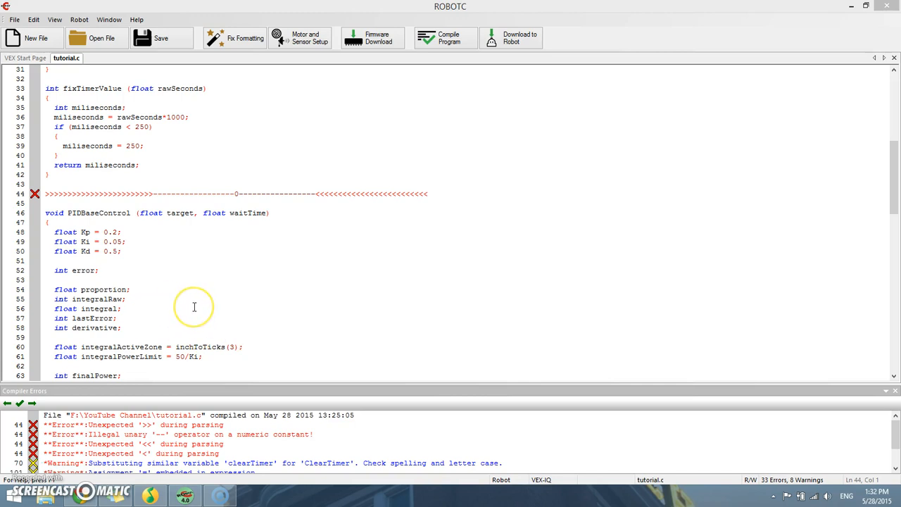
pyautogui.moveTo(194, 307)
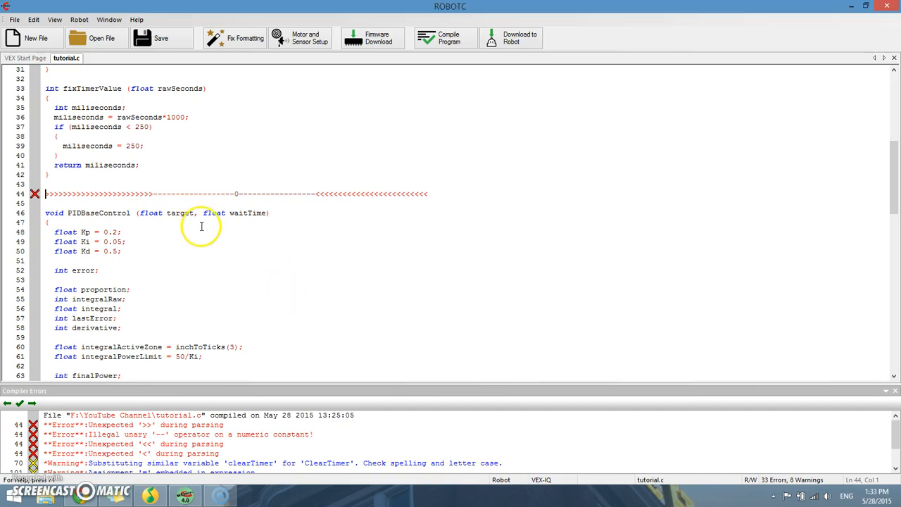
# Comment out the stray arrow marker on line 44 with // and recompile, leaving zero errors and only warnings.
pyautogui.scroll(-3)
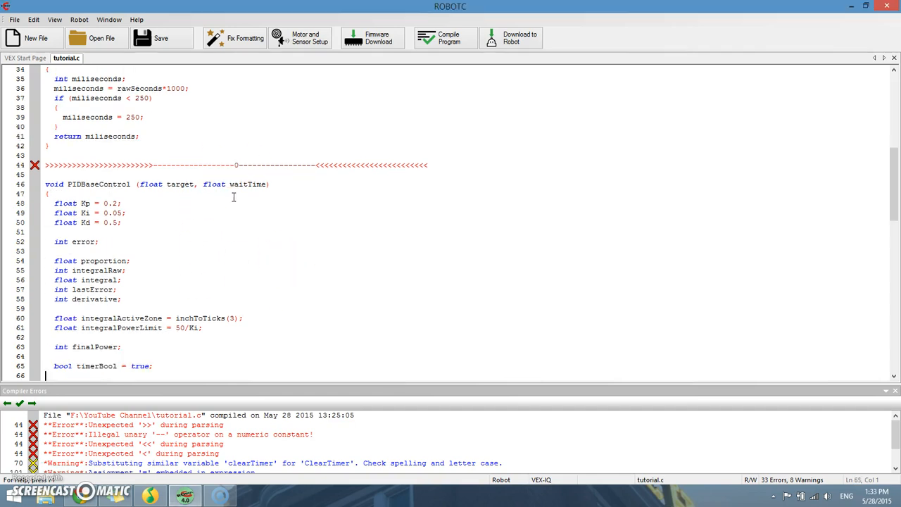
pyautogui.scroll(-3)
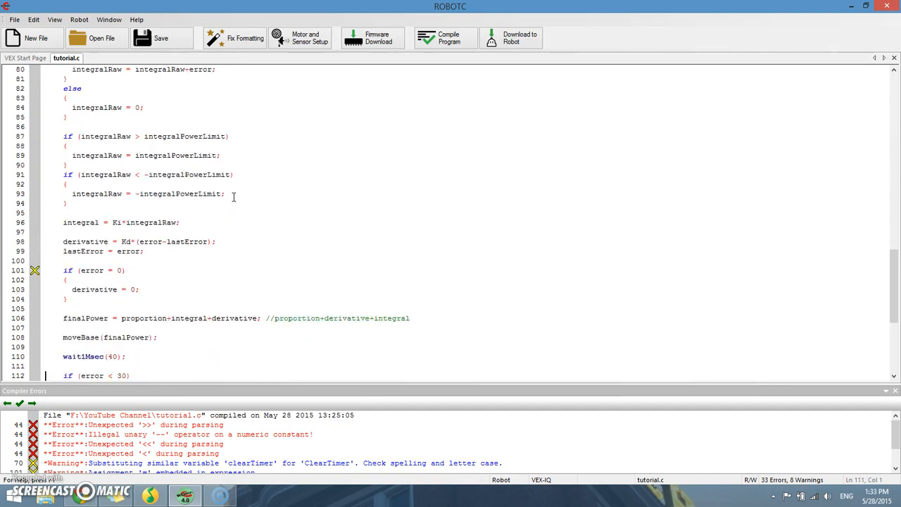
pyautogui.scroll(-3)
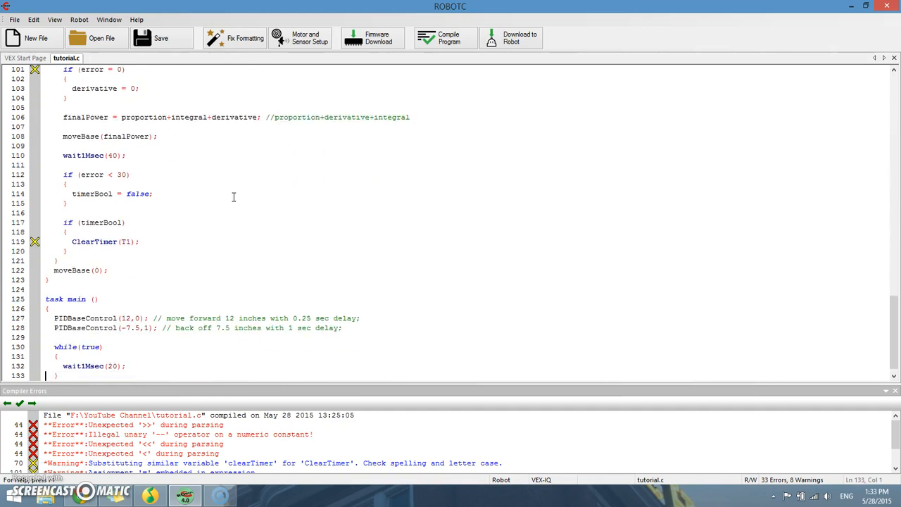
pyautogui.scroll(-3)
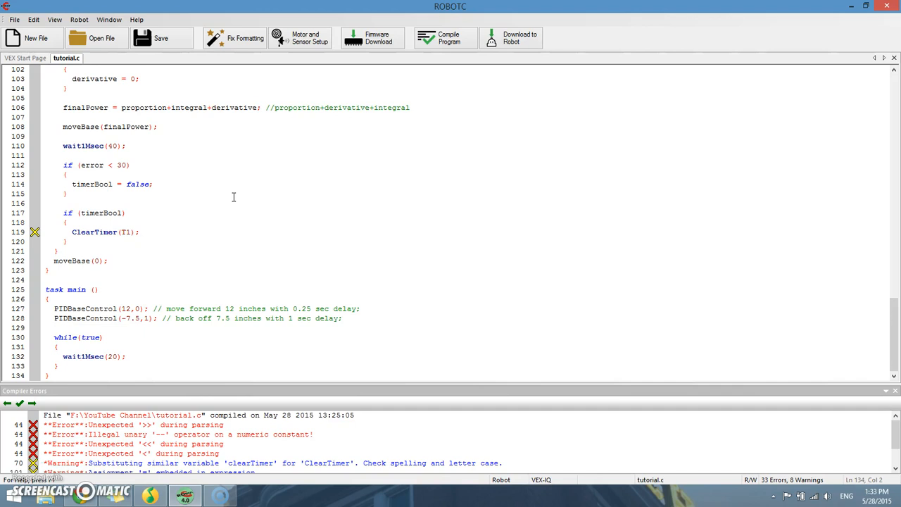
pyautogui.scroll(3)
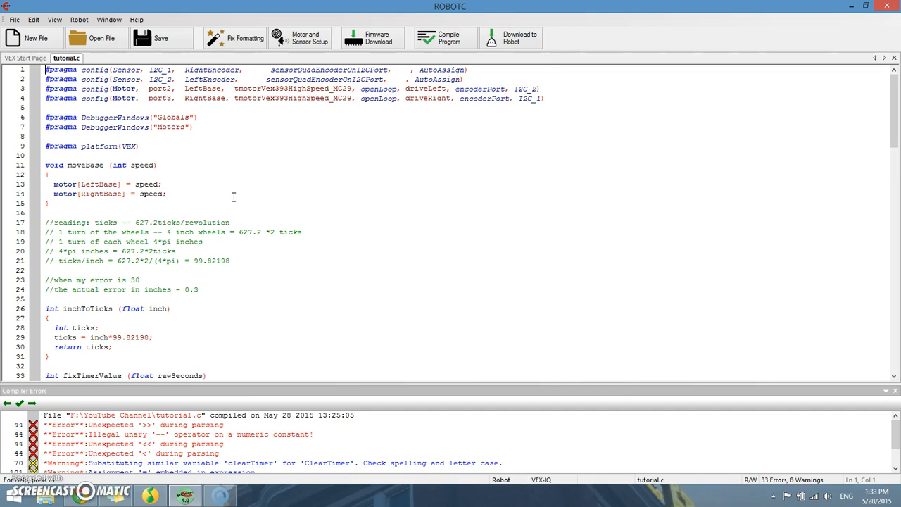
pyautogui.click(211, 197)
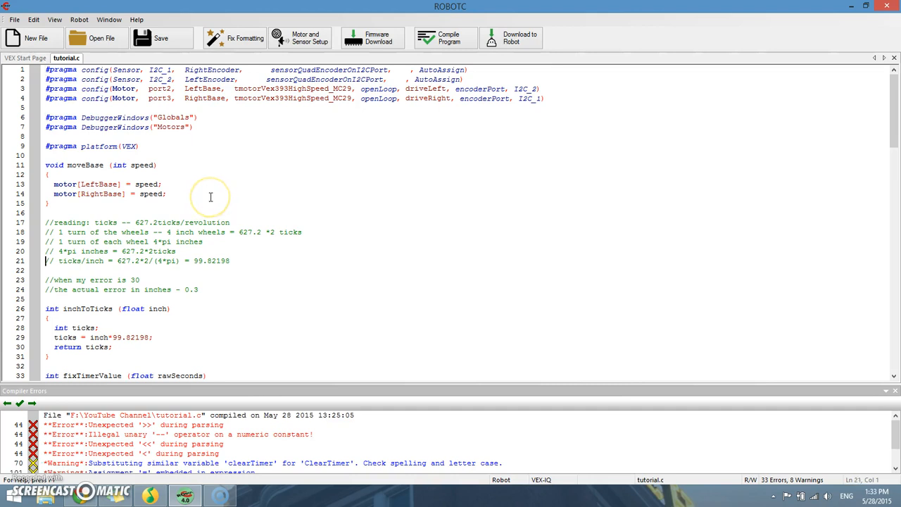
pyautogui.scroll(-3)
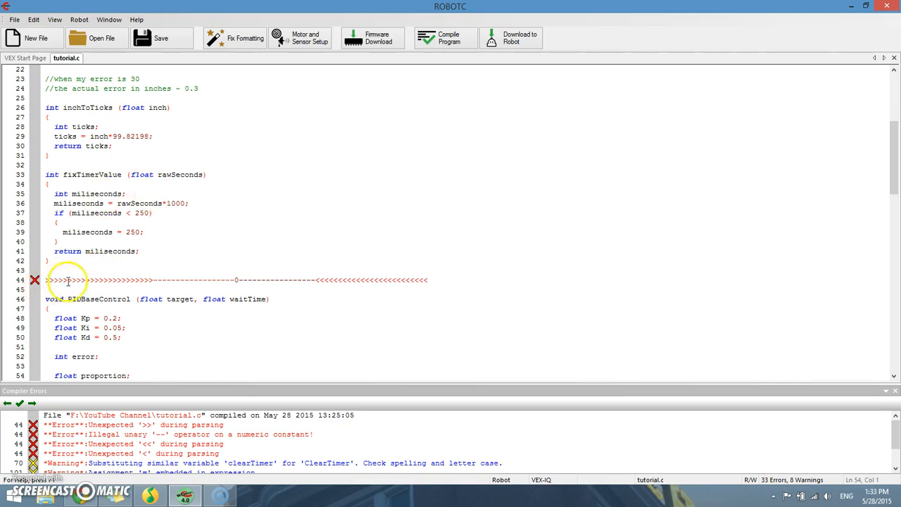
pyautogui.moveTo(225, 459)
pyautogui.write('//')
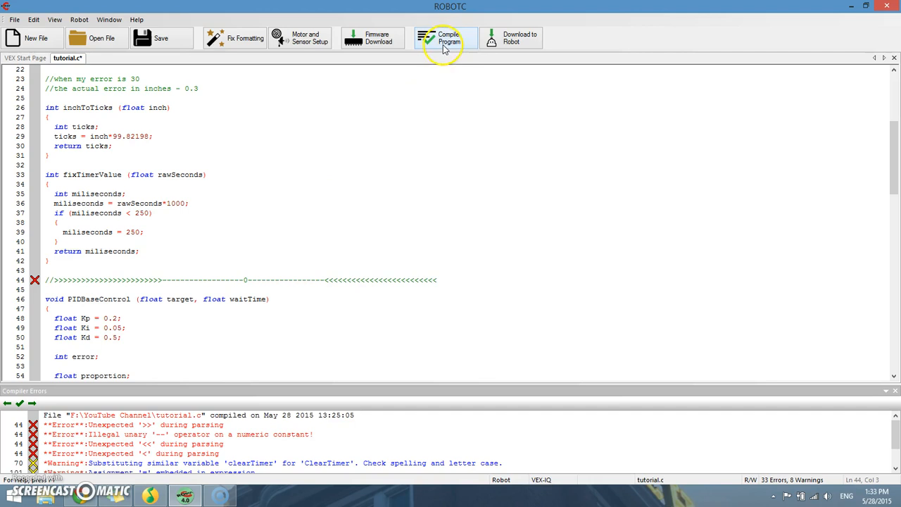
pyautogui.click(445, 38)
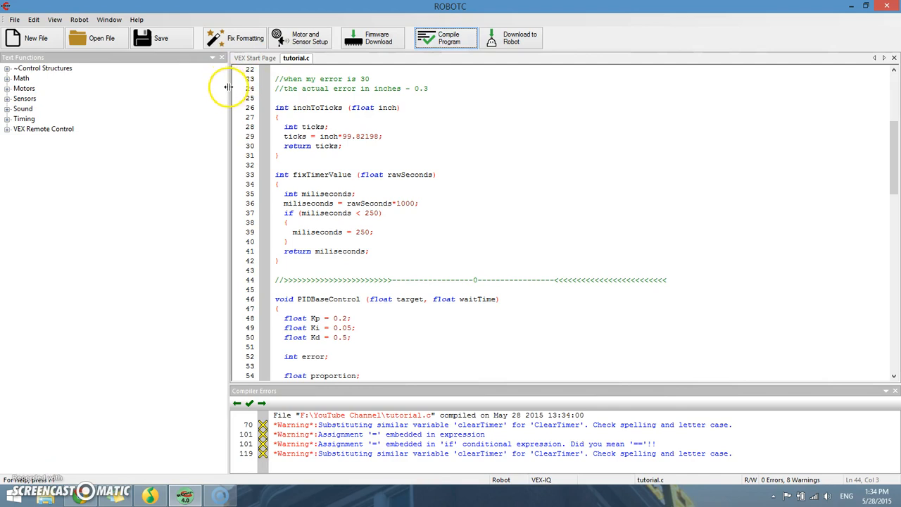
pyautogui.moveTo(229, 92)
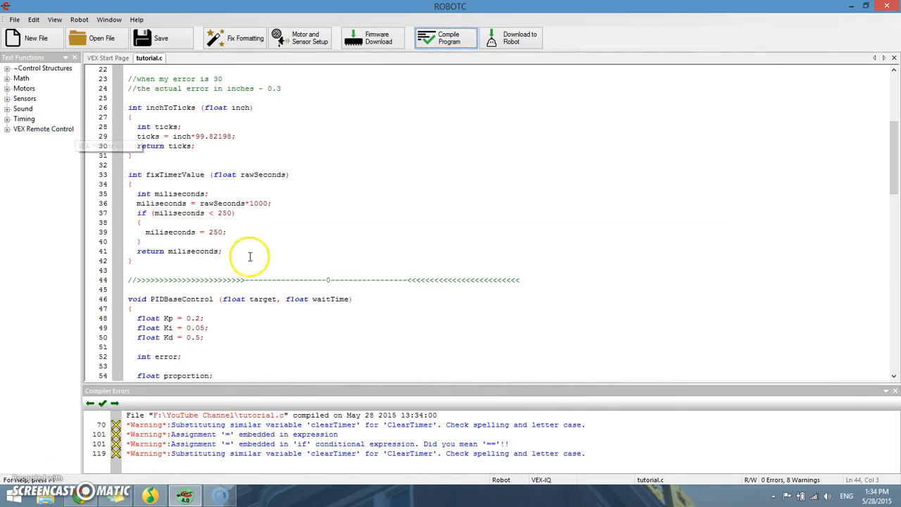
# Correct ClearTimer to clearTimer on line 70 and recompile to clear that warning.
pyautogui.click(128, 347)
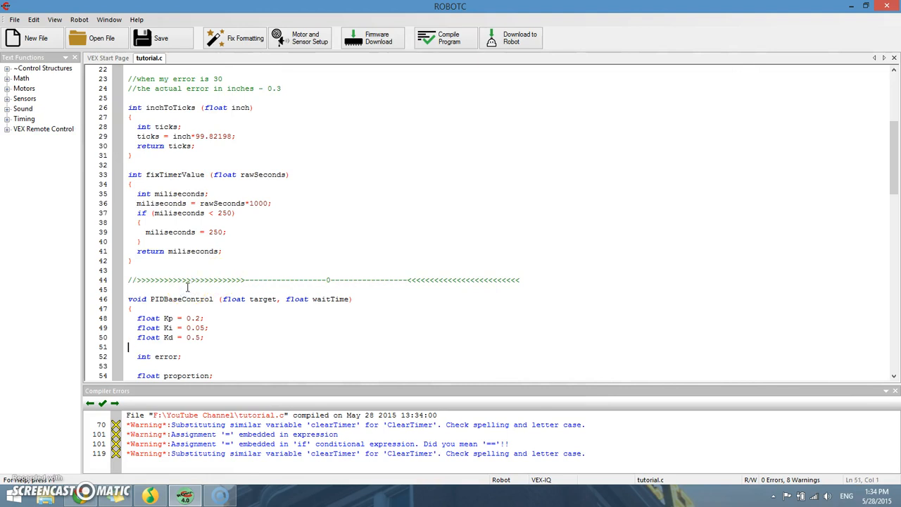
pyautogui.scroll(-3)
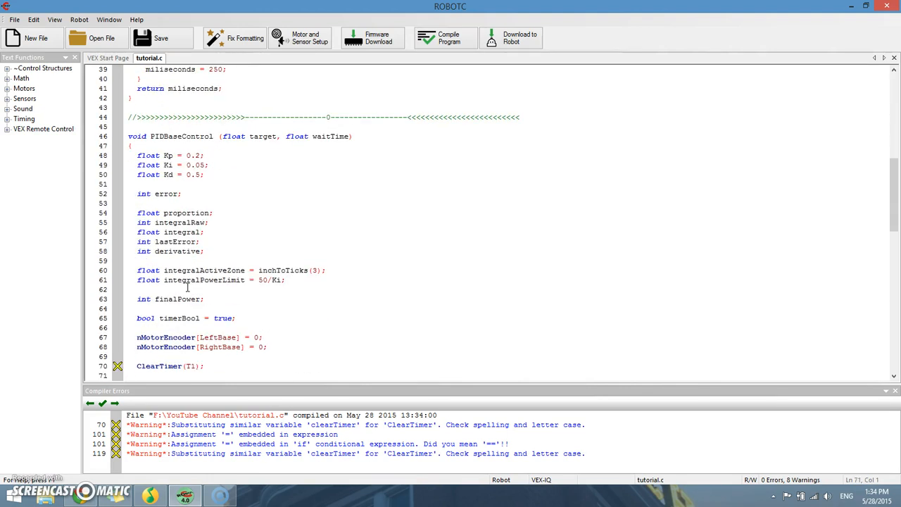
pyautogui.scroll(-3)
pyautogui.write('c')
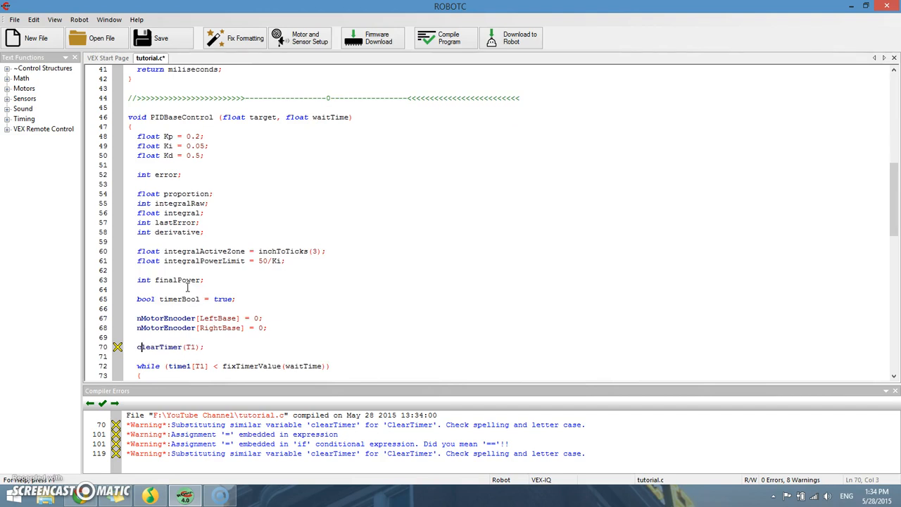
pyautogui.moveTo(445, 65)
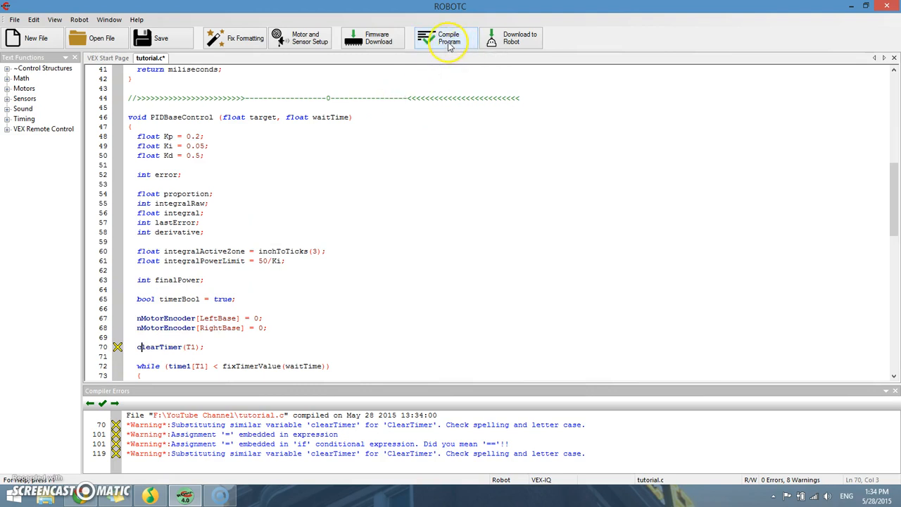
pyautogui.click(448, 38)
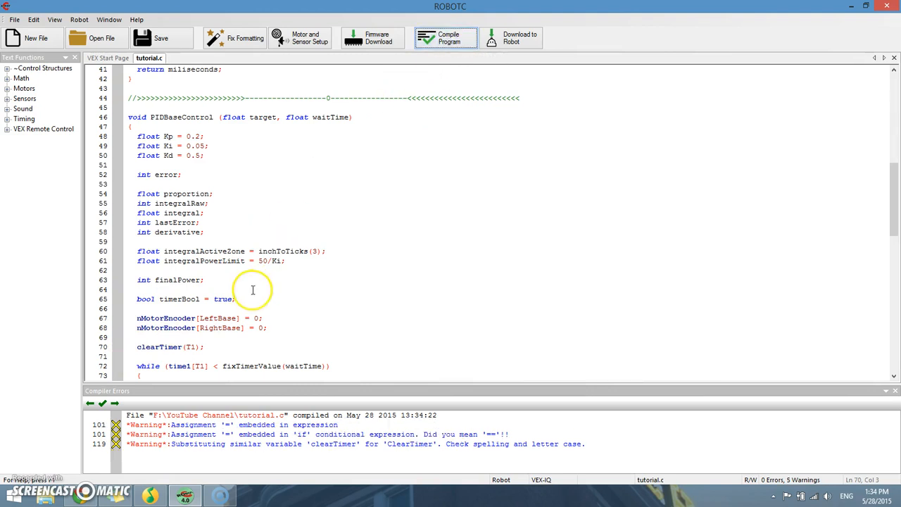
# Move down to the 'if (error = 0)' condition on line 101 flagged by the remaining warnings.
pyautogui.scroll(-3)
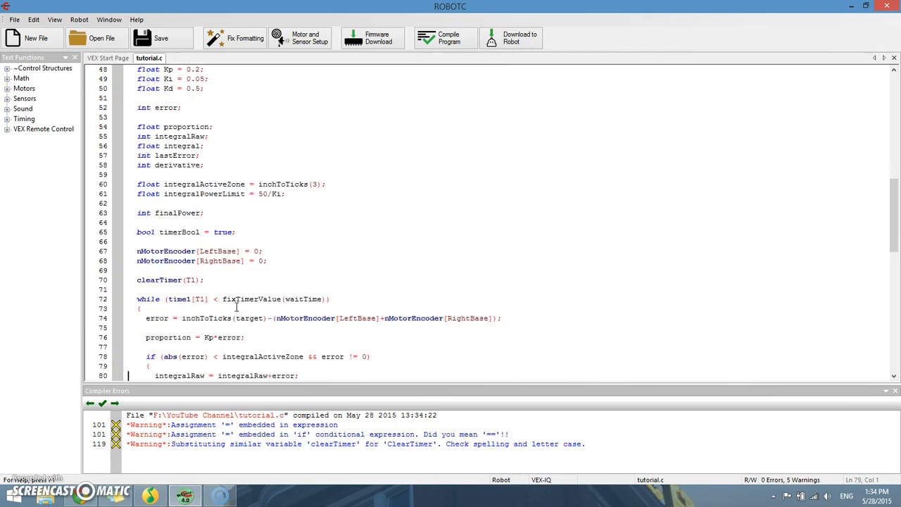
pyautogui.scroll(-3)
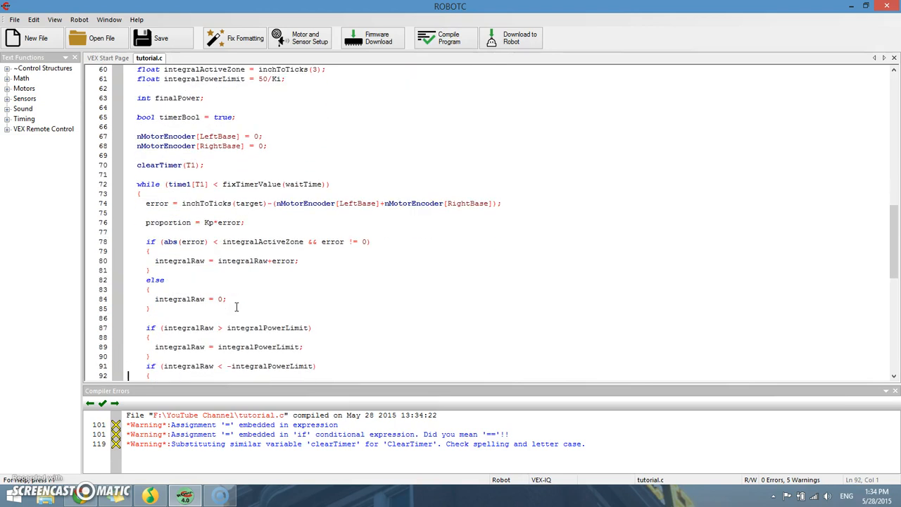
pyautogui.scroll(-3)
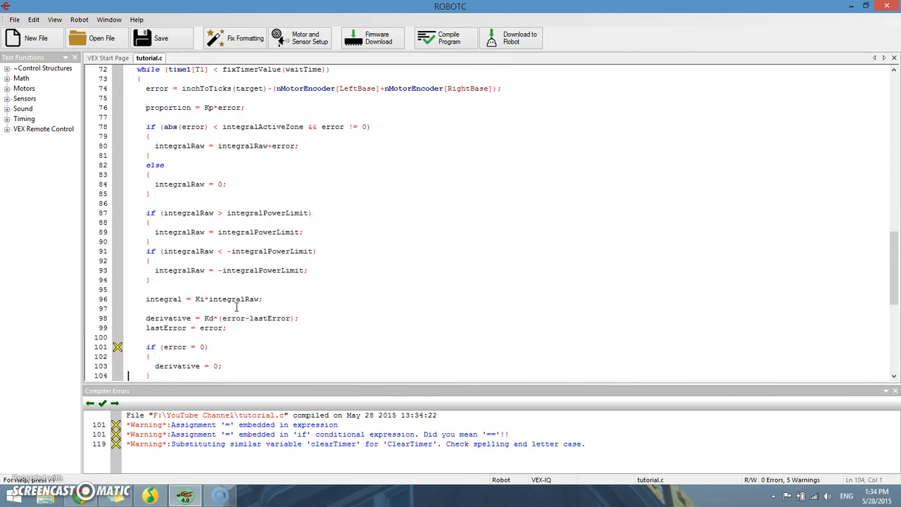
pyautogui.scroll(-3)
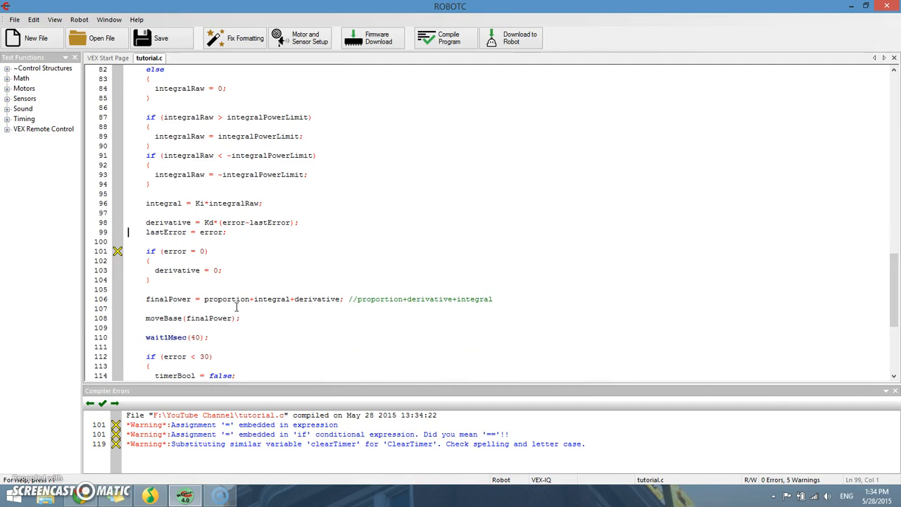
pyautogui.click(177, 251)
pyautogui.write('=')
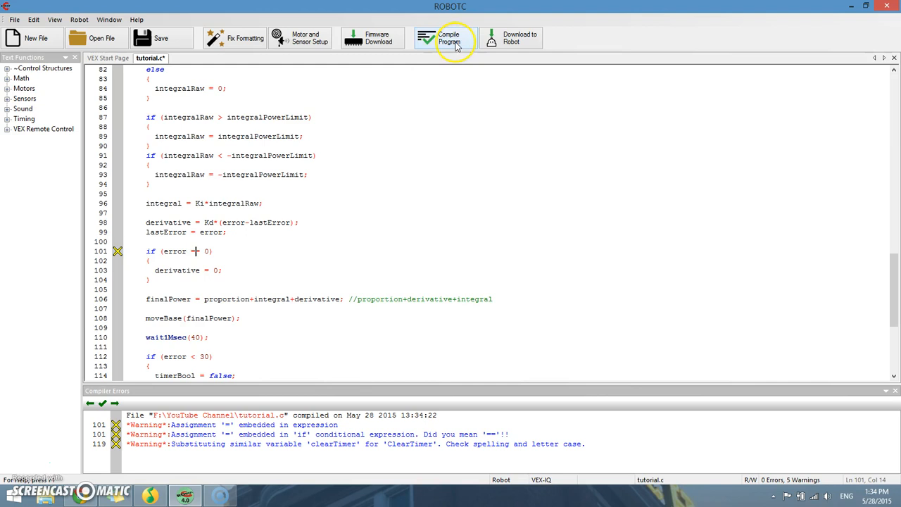
pyautogui.moveTo(456, 40)
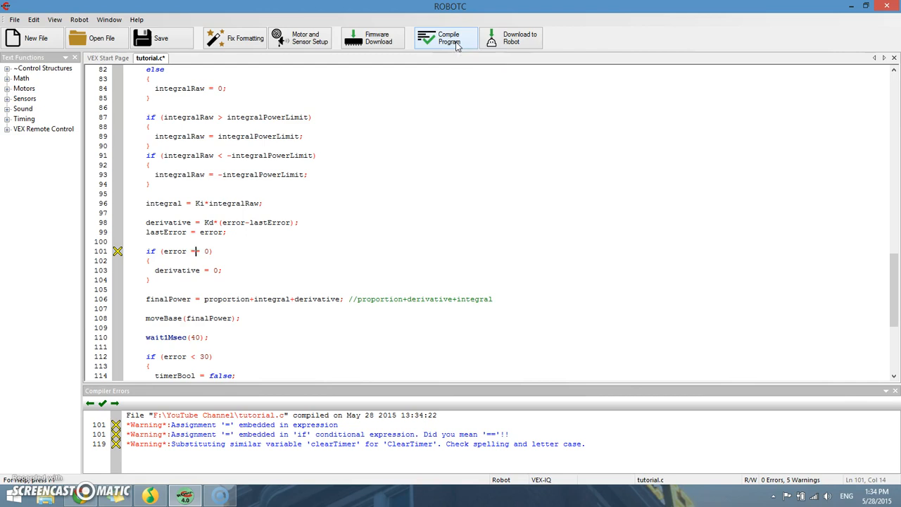
# Change line 101 to 'if (error == 0)' and recompile, leaving only the line 119 timer warning.
pyautogui.write('=')
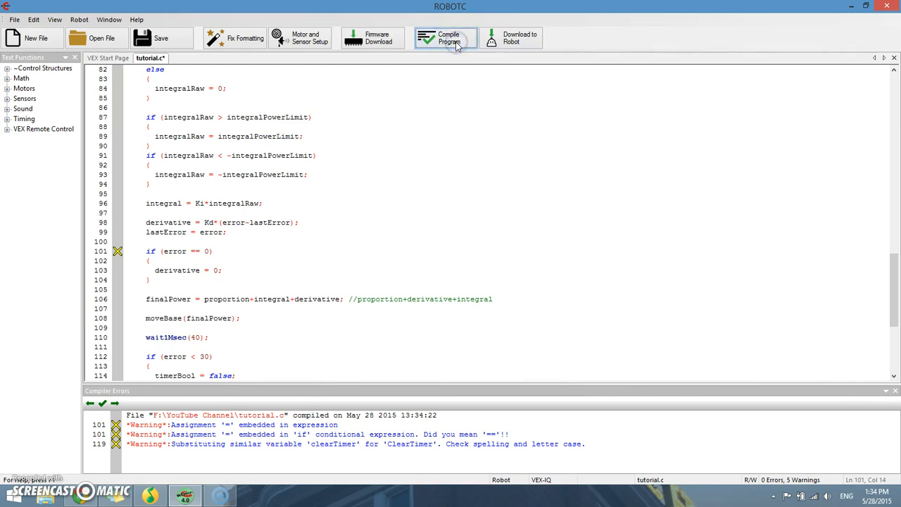
pyautogui.click(445, 37)
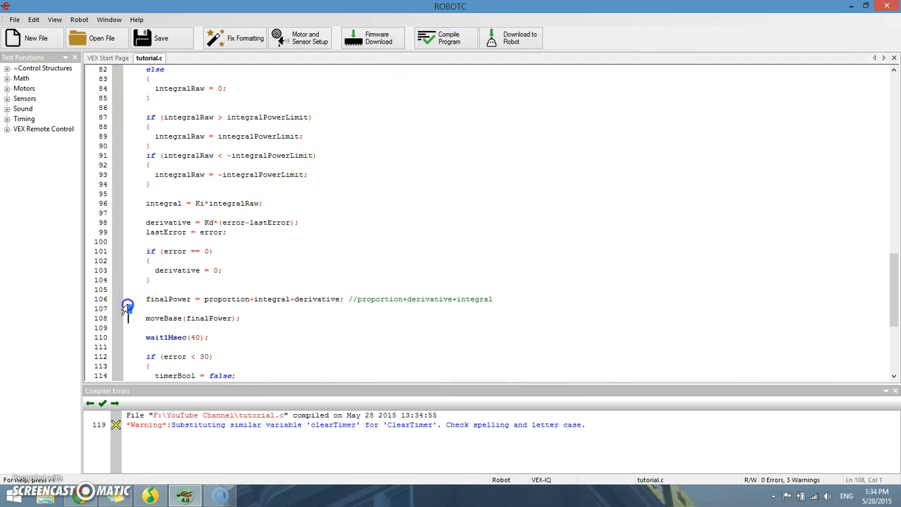
pyautogui.scroll(-3)
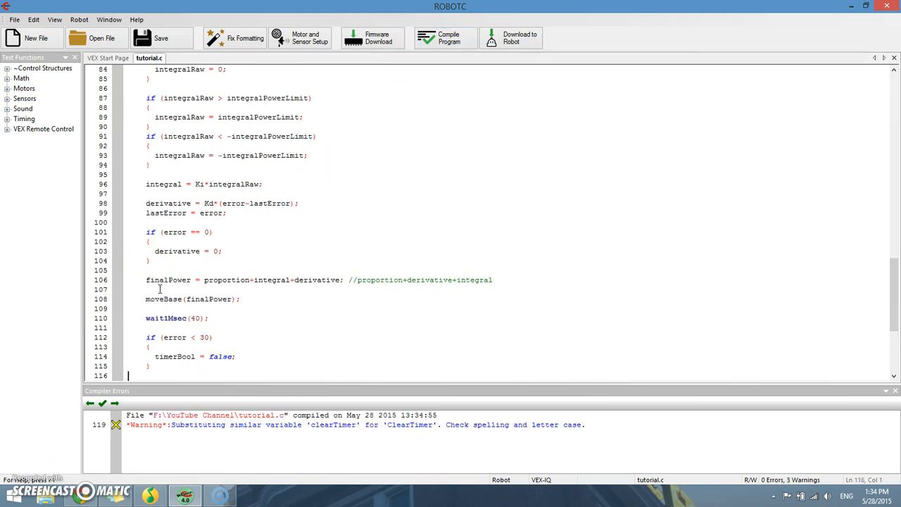
pyautogui.scroll(-3)
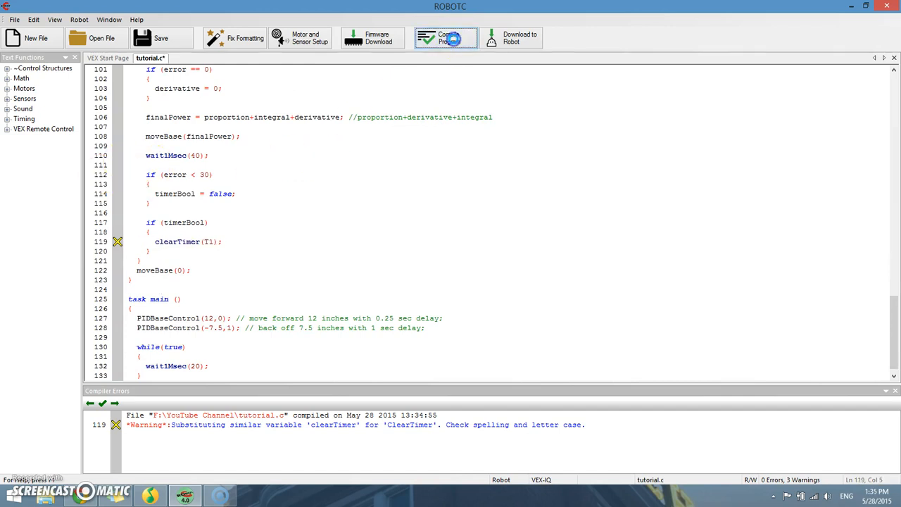
# Recompile tutorial.c after the line 119 clearTimer fix so no errors or warnings remain.
pyautogui.click(445, 38)
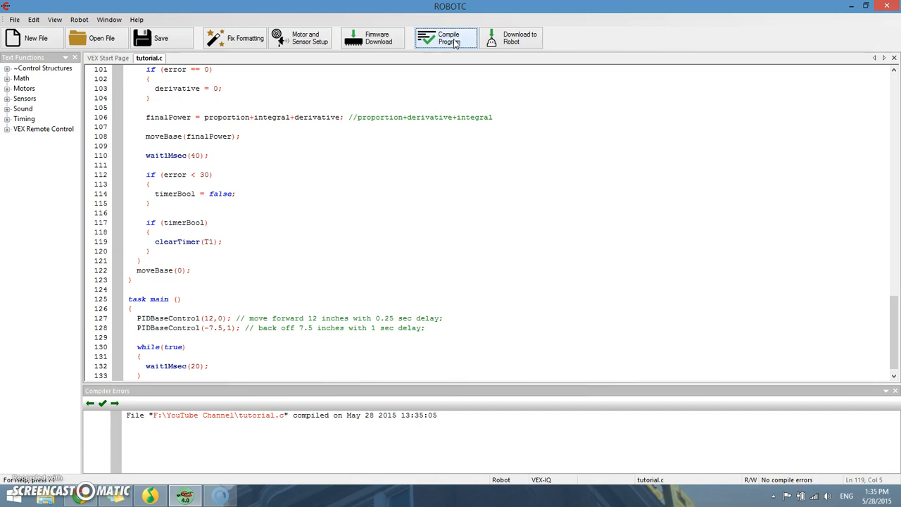
pyautogui.moveTo(355, 128)
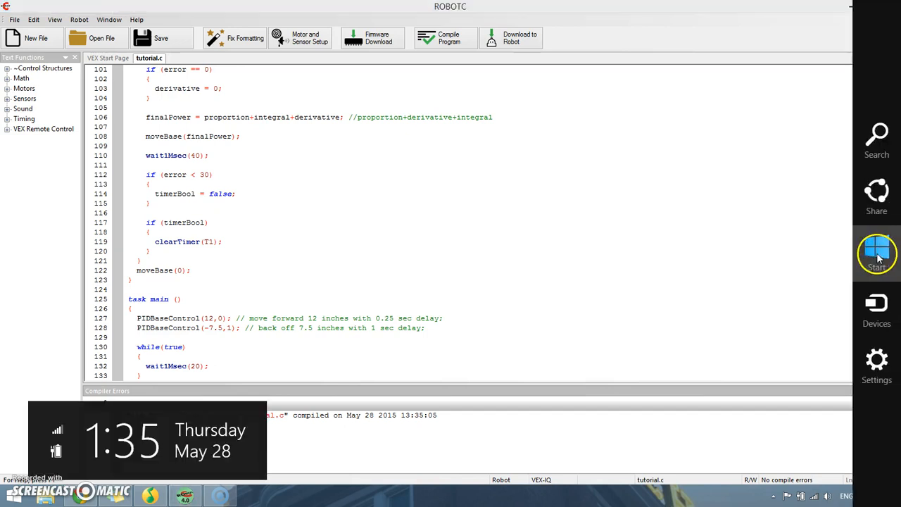
pyautogui.click(876, 253)
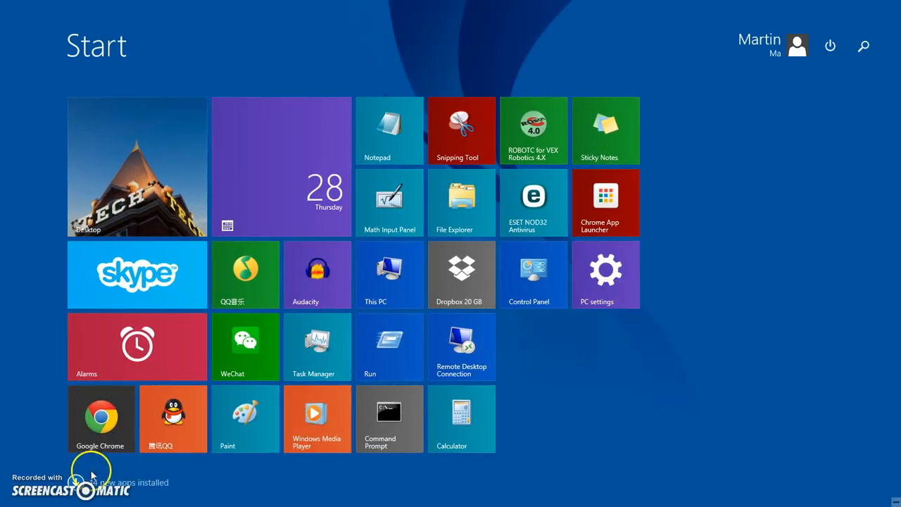
pyautogui.click(532, 129)
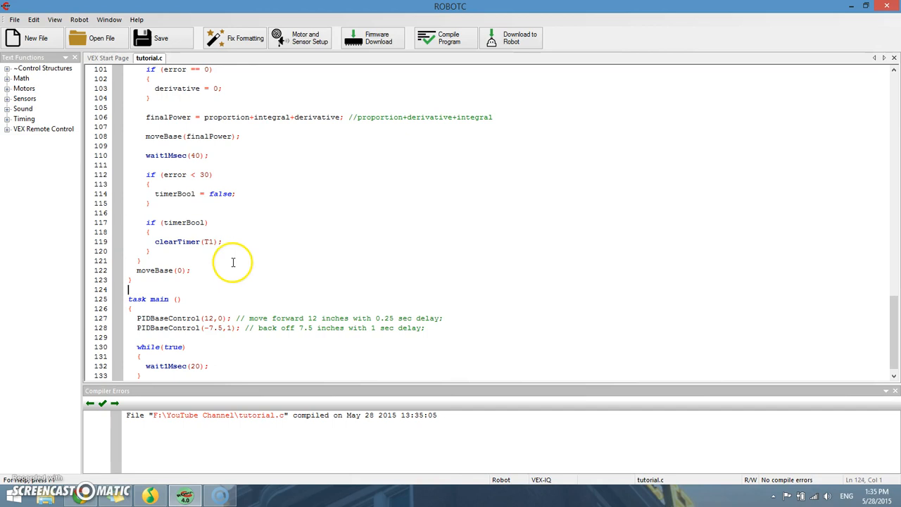
# Review the ticks-per-inch notes and the timer reset in PIDBaseControl during the recap.
pyautogui.scroll(3)
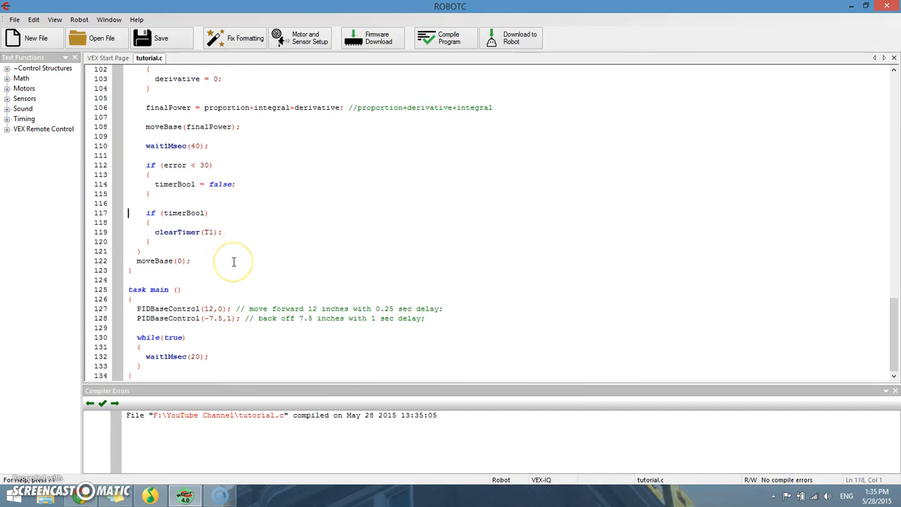
pyautogui.scroll(3)
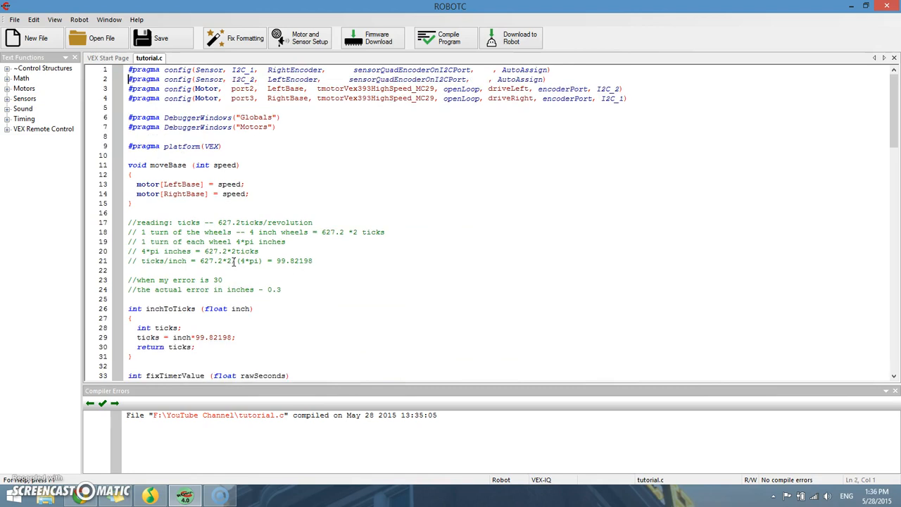
pyautogui.click(128, 222)
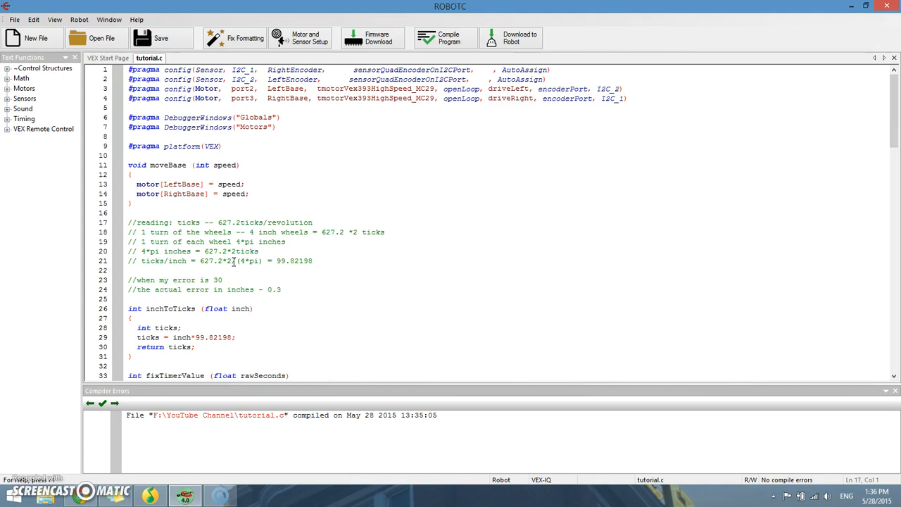
pyautogui.scroll(-3)
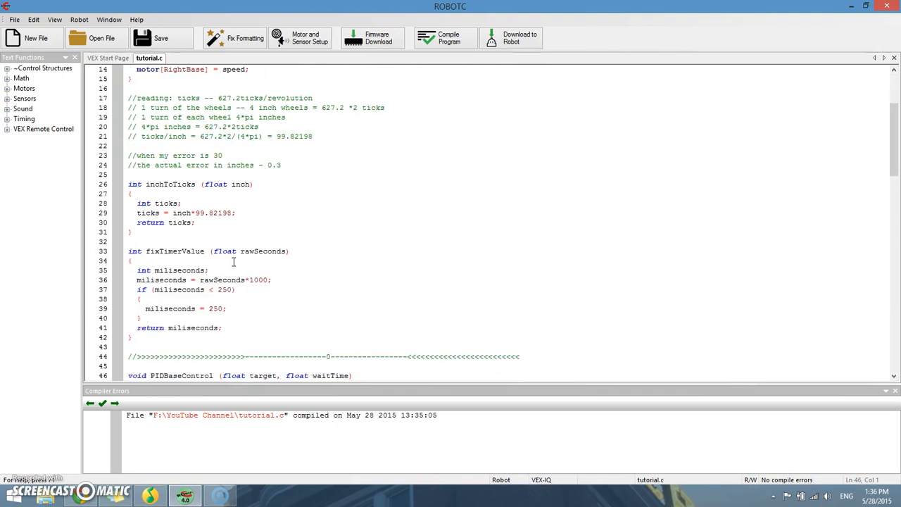
pyautogui.scroll(-3)
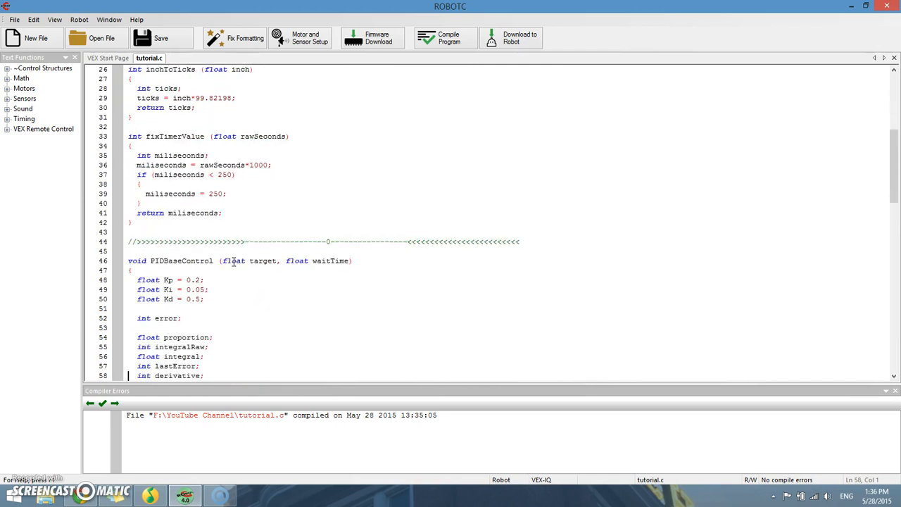
pyautogui.scroll(-3)
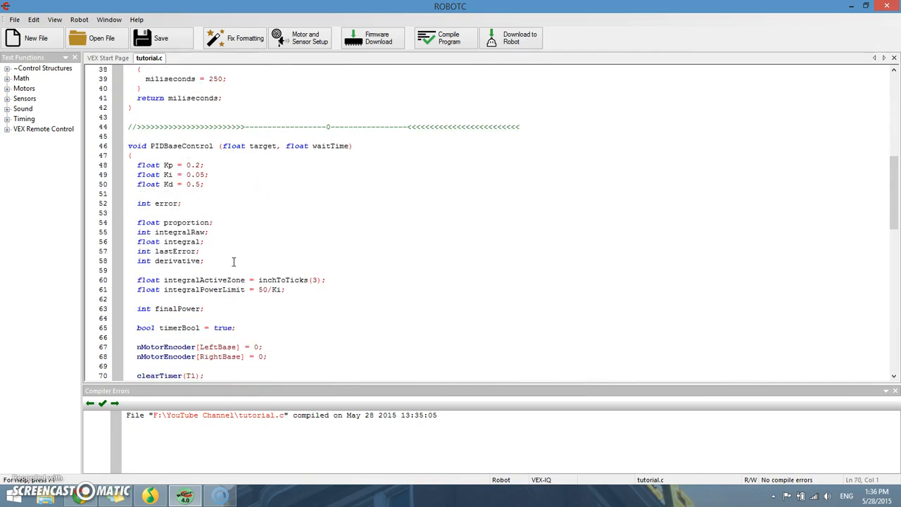
pyautogui.scroll(-3)
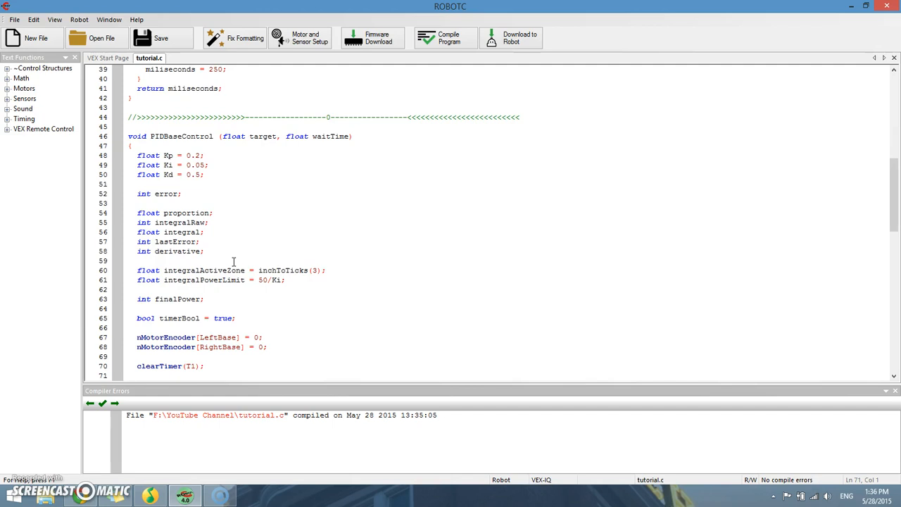
pyautogui.click(128, 374)
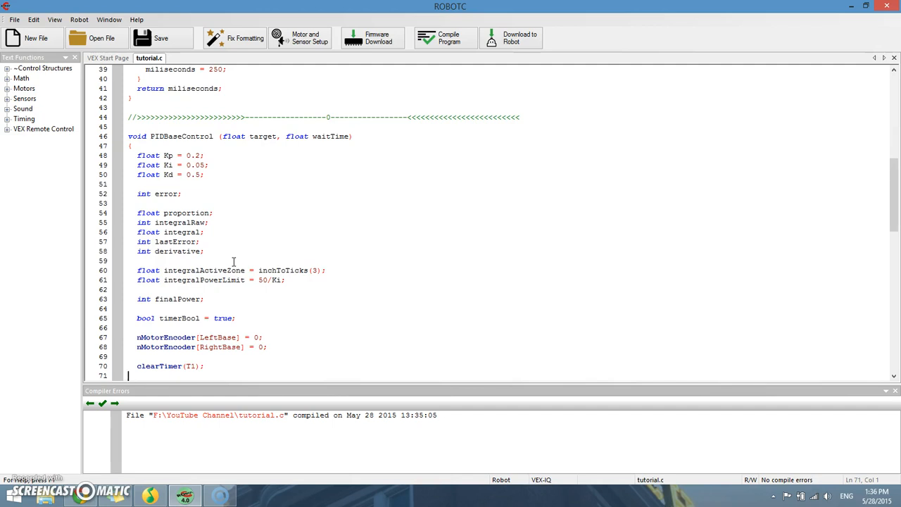
# Scroll through the rest of the PIDBaseControl function and back up to recap the fixes.
pyautogui.scroll(-3)
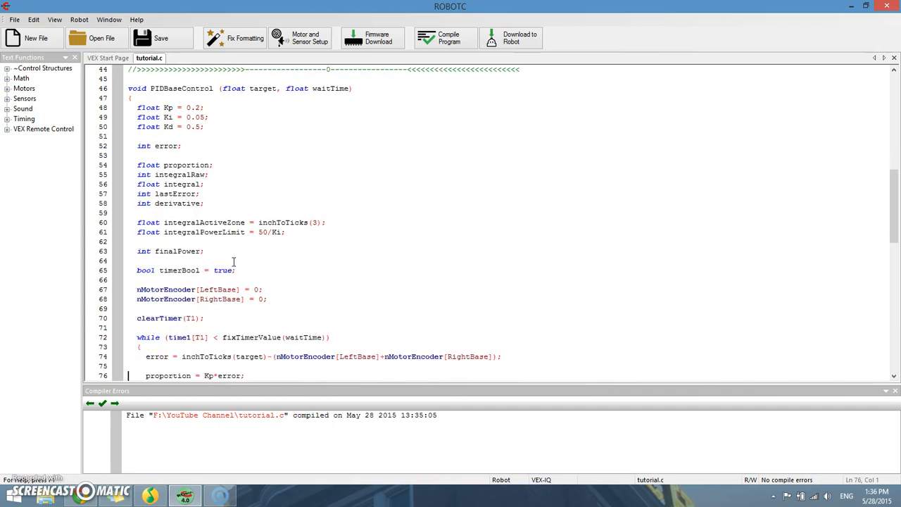
pyautogui.scroll(-3)
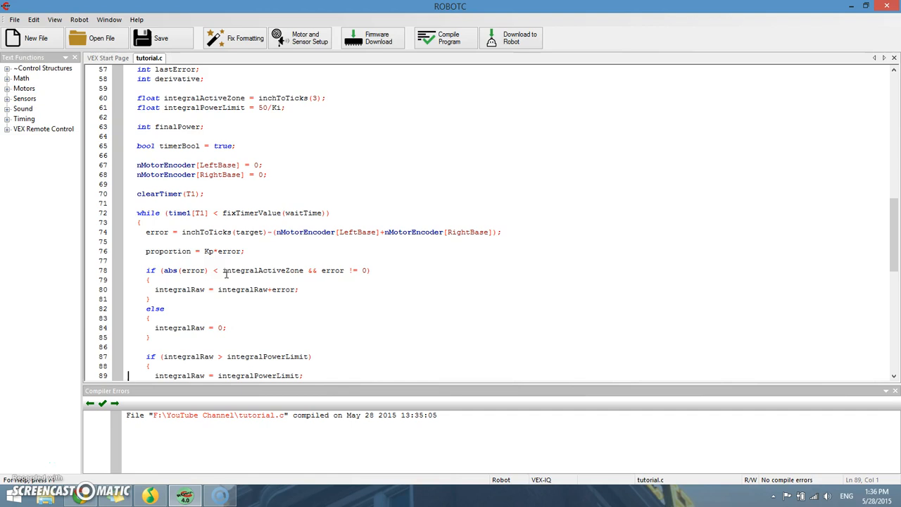
pyautogui.scroll(-3)
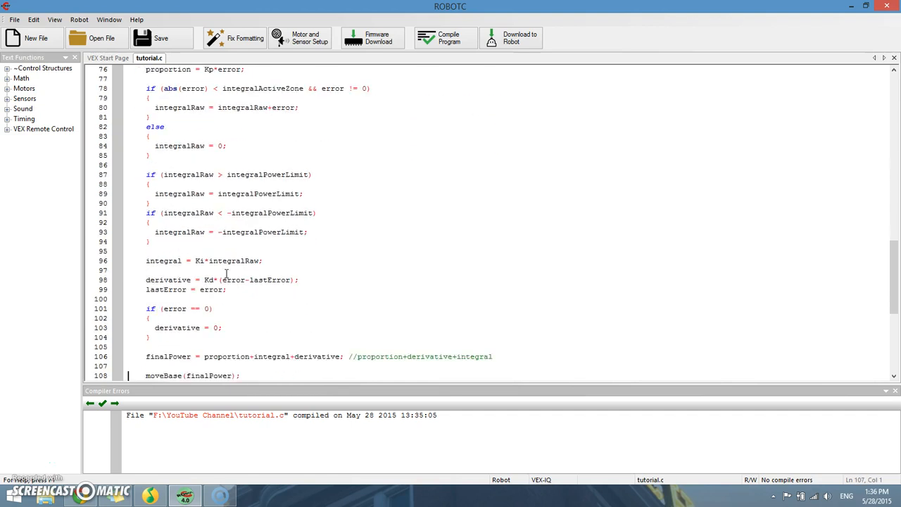
pyautogui.scroll(-3)
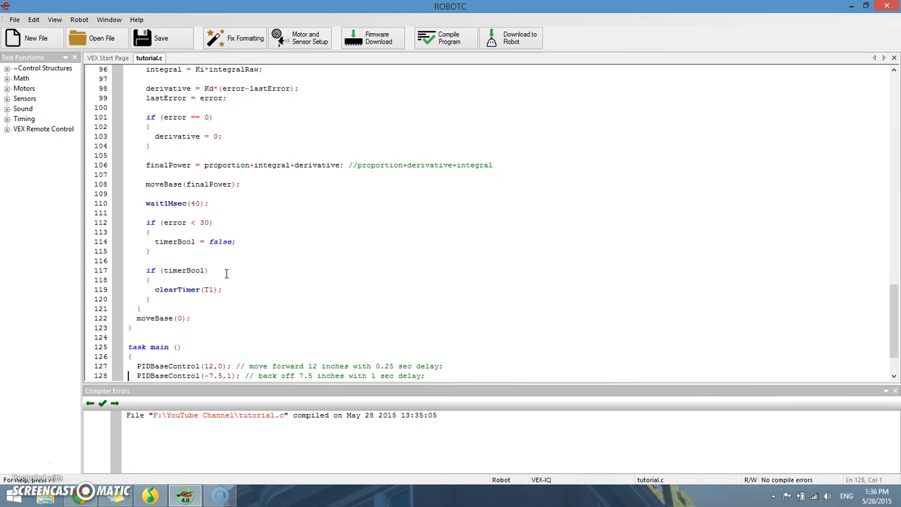
pyautogui.scroll(-3)
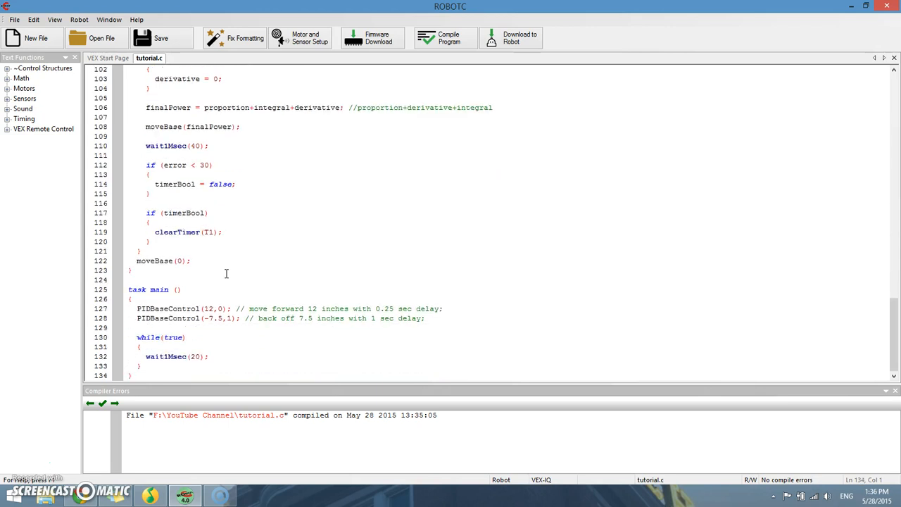
pyautogui.scroll(3)
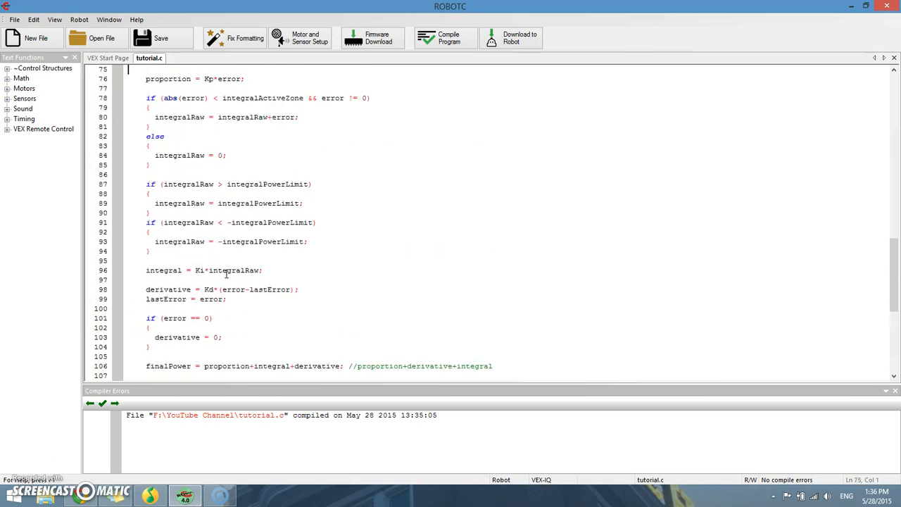
pyautogui.scroll(3)
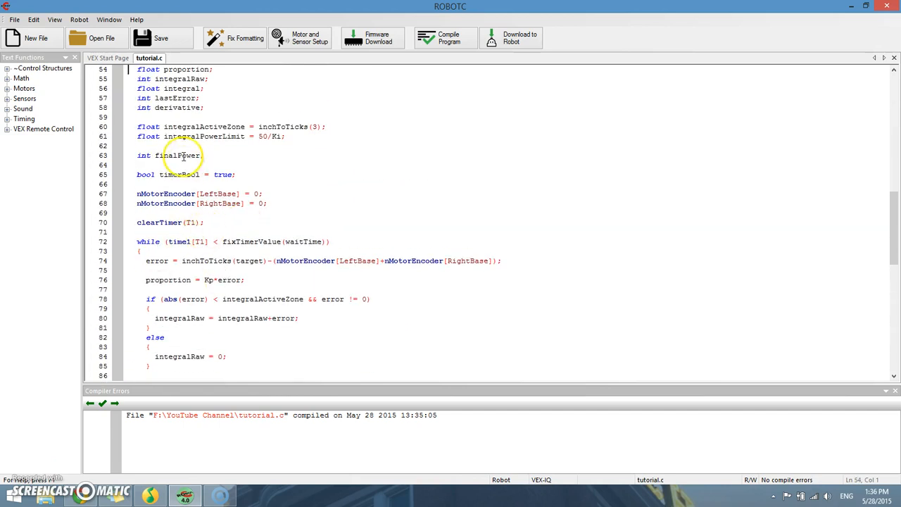
pyautogui.scroll(3)
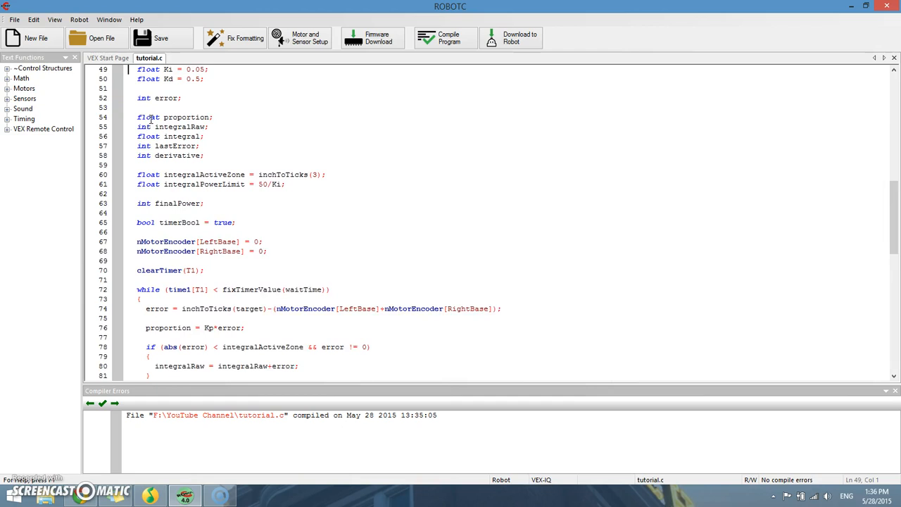
pyautogui.scroll(3)
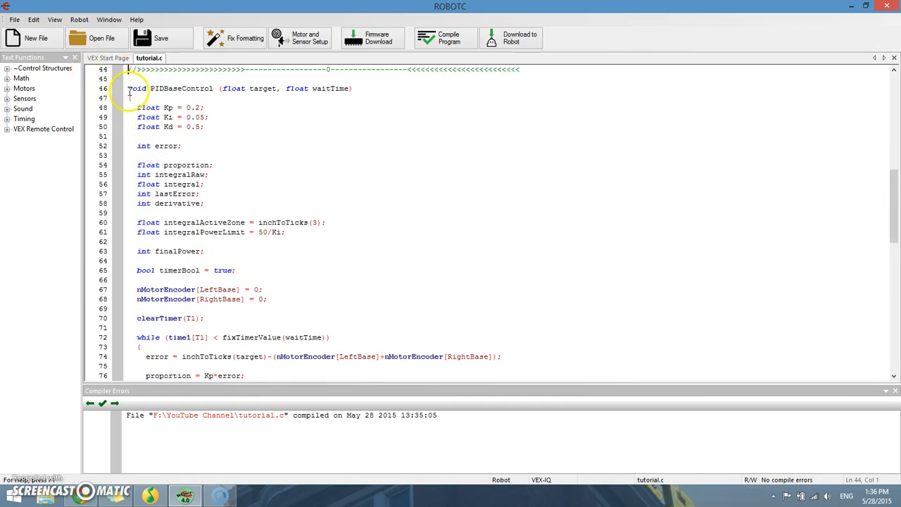
pyautogui.moveTo(128, 88); pyautogui.dragTo(355, 368)
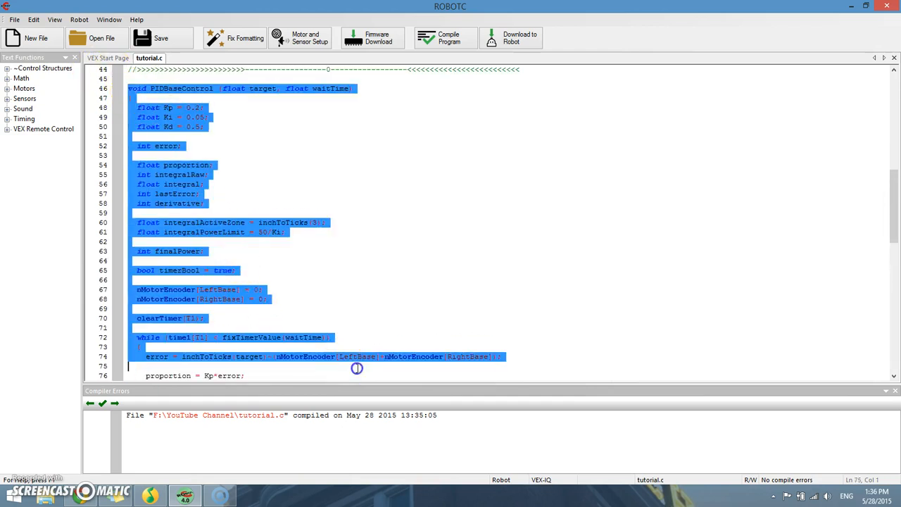
pyautogui.scroll(-3)
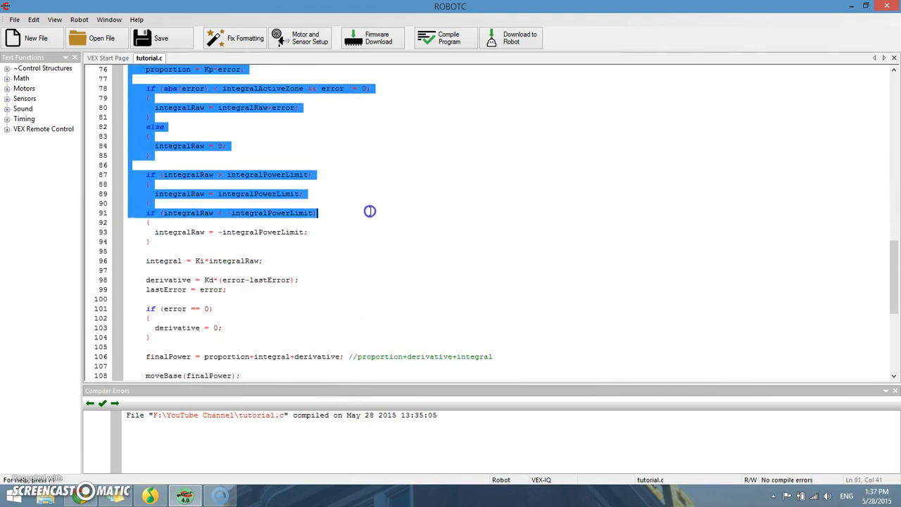
pyautogui.scroll(-3)
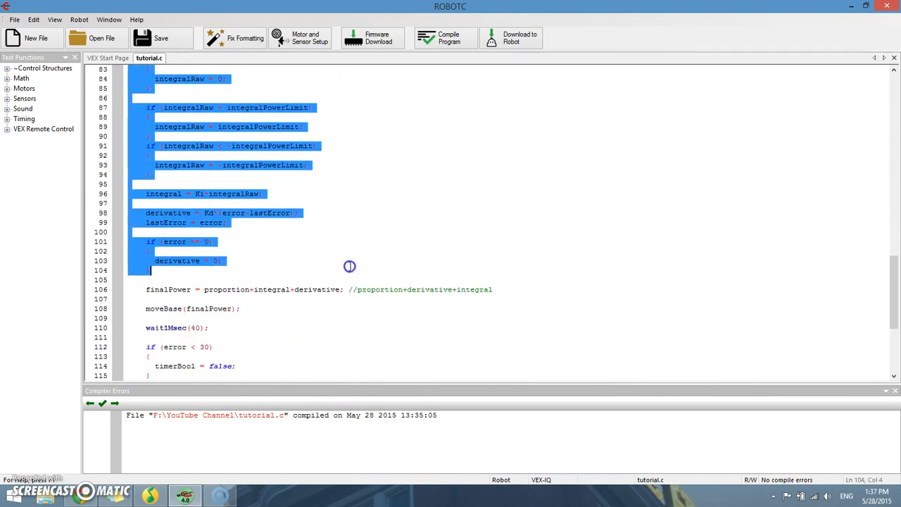
pyautogui.scroll(-3)
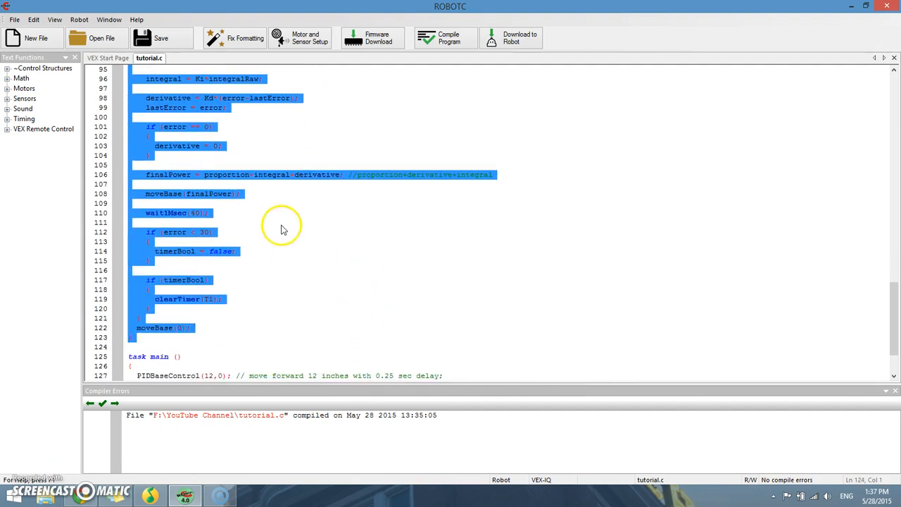
pyautogui.moveTo(259, 217)
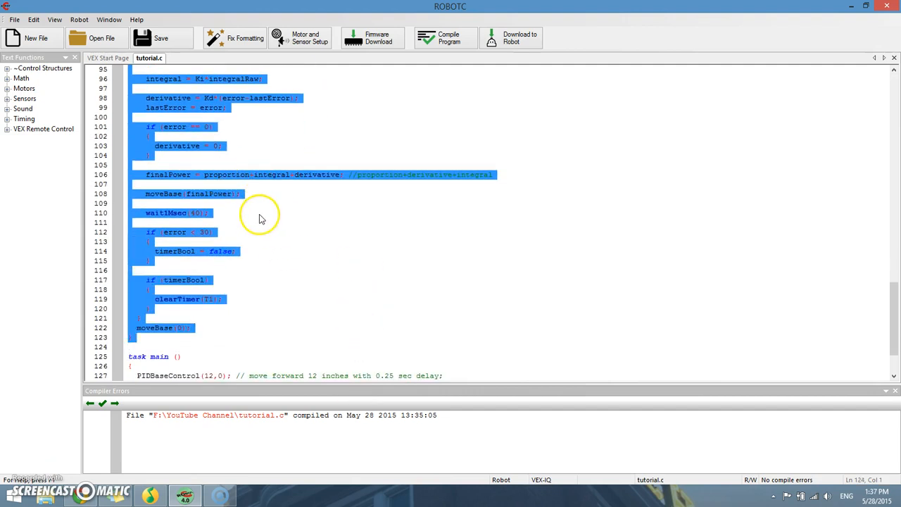
pyautogui.click(210, 213)
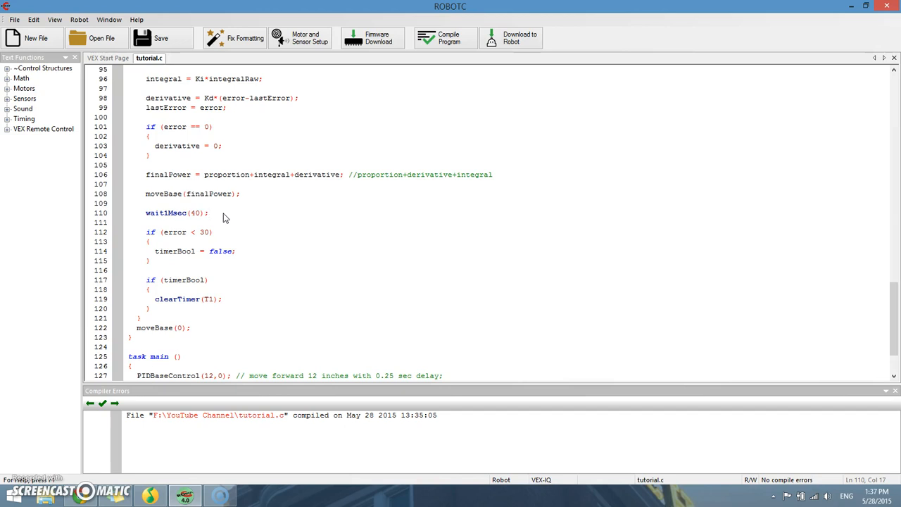
pyautogui.scroll(3)
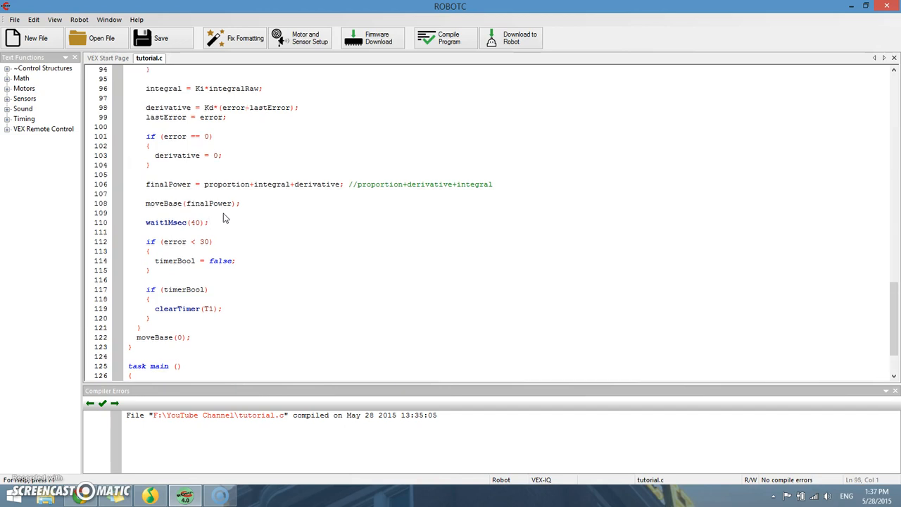
pyautogui.scroll(3)
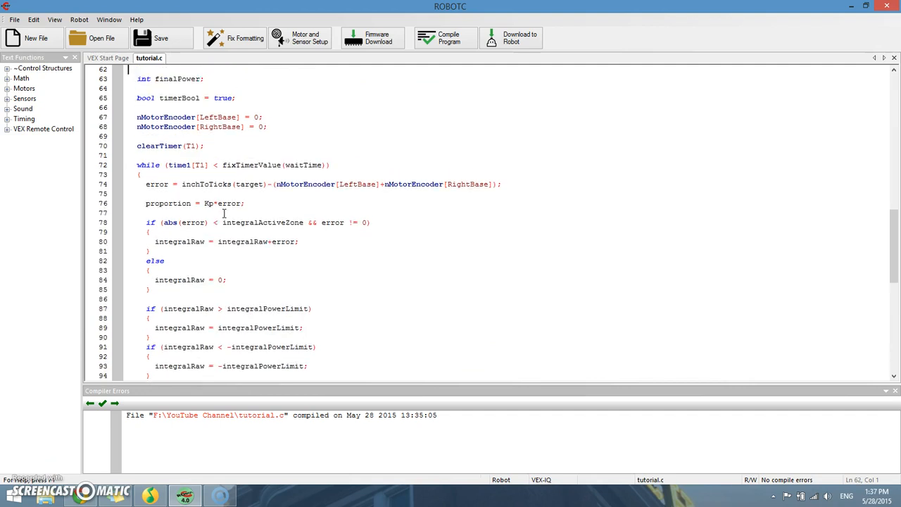
pyautogui.scroll(3)
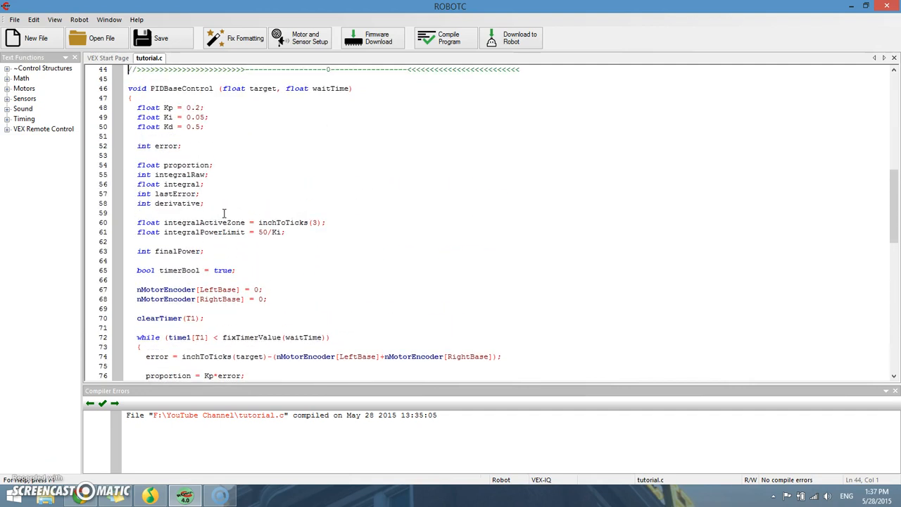
pyautogui.click(129, 88)
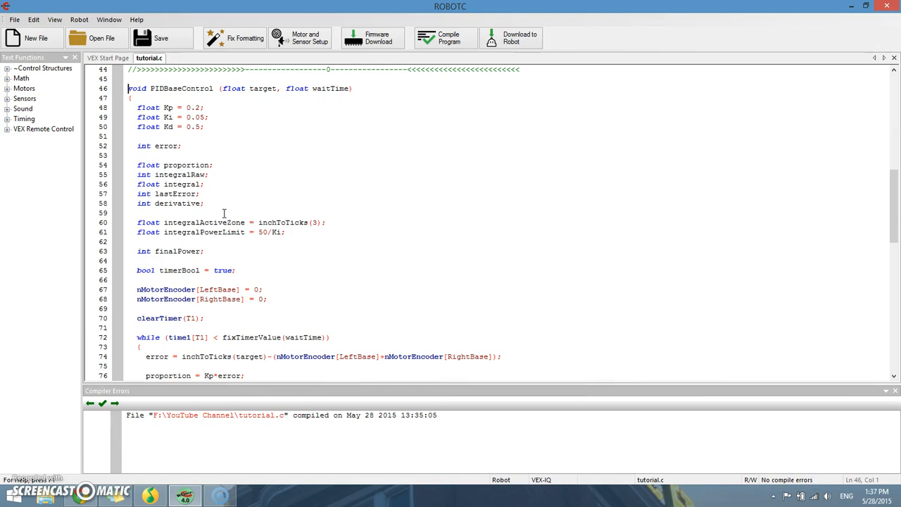
pyautogui.click(132, 98)
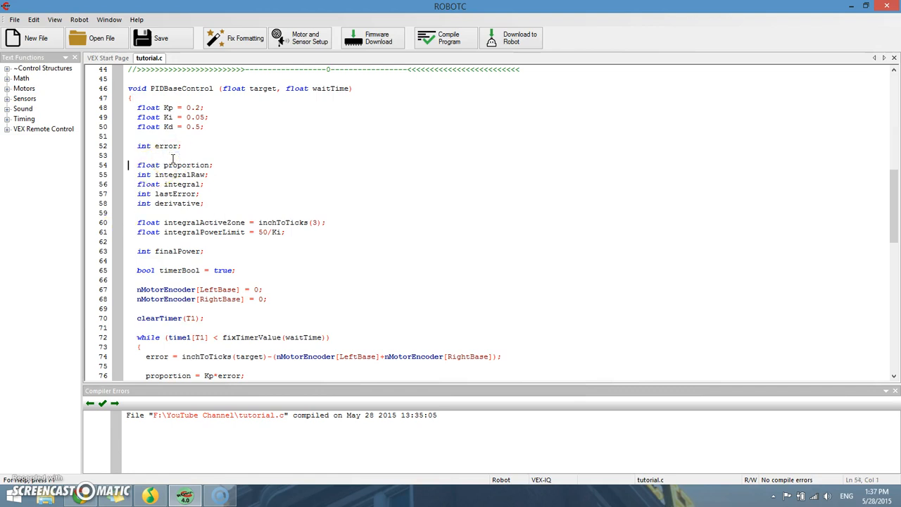
pyautogui.scroll(-3)
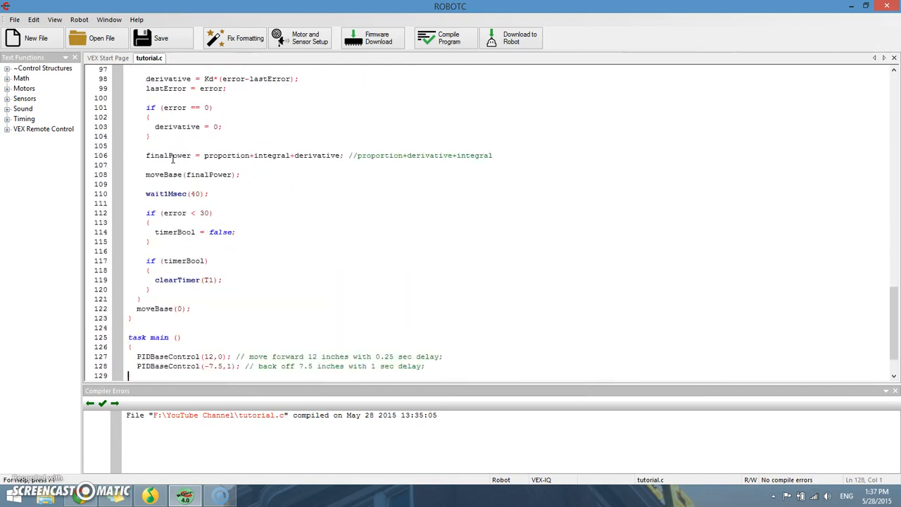
pyautogui.scroll(-3)
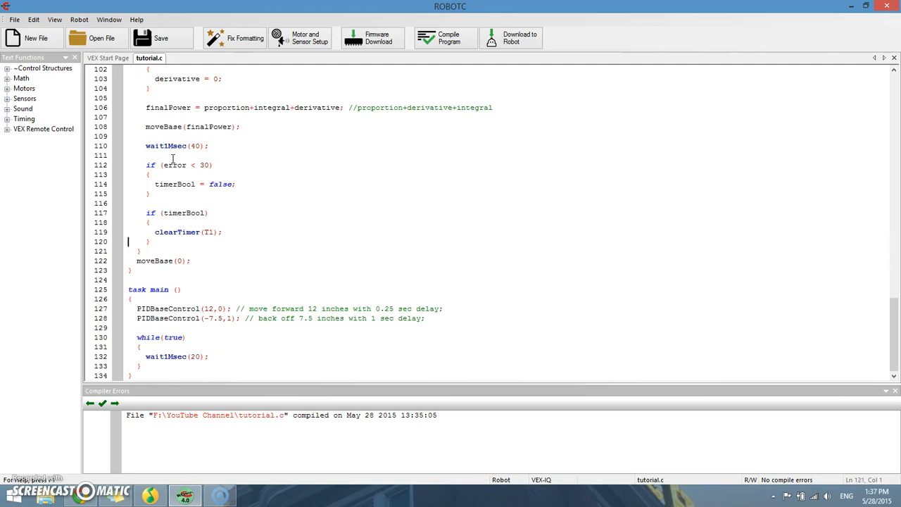
pyautogui.scroll(3)
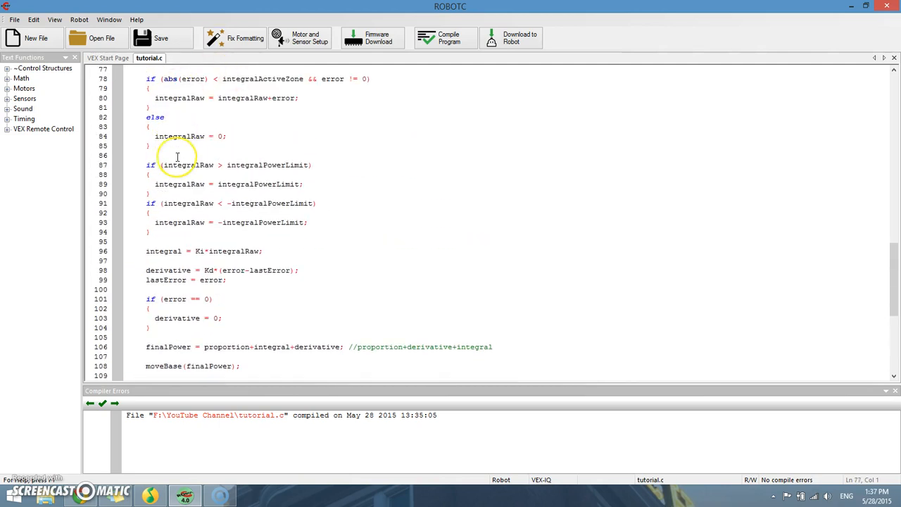
pyautogui.scroll(3)
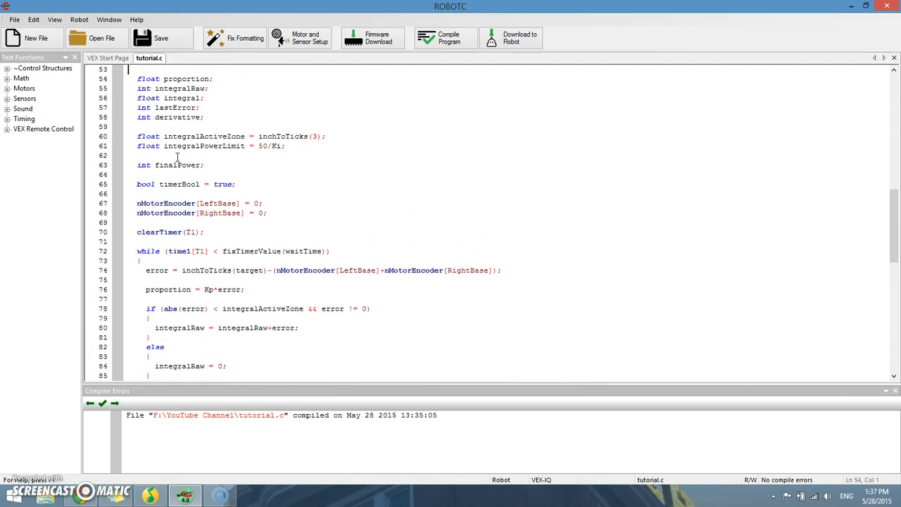
pyautogui.scroll(3)
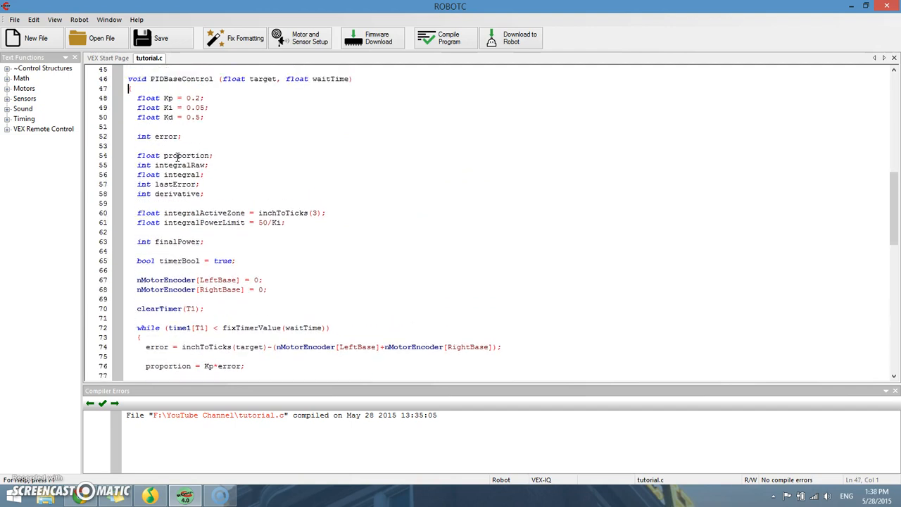
pyautogui.click(129, 97)
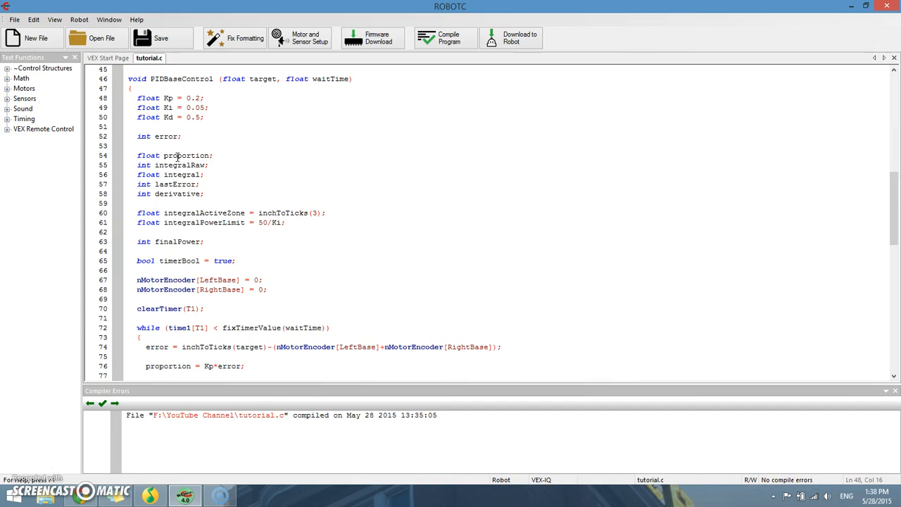
pyautogui.click(200, 98)
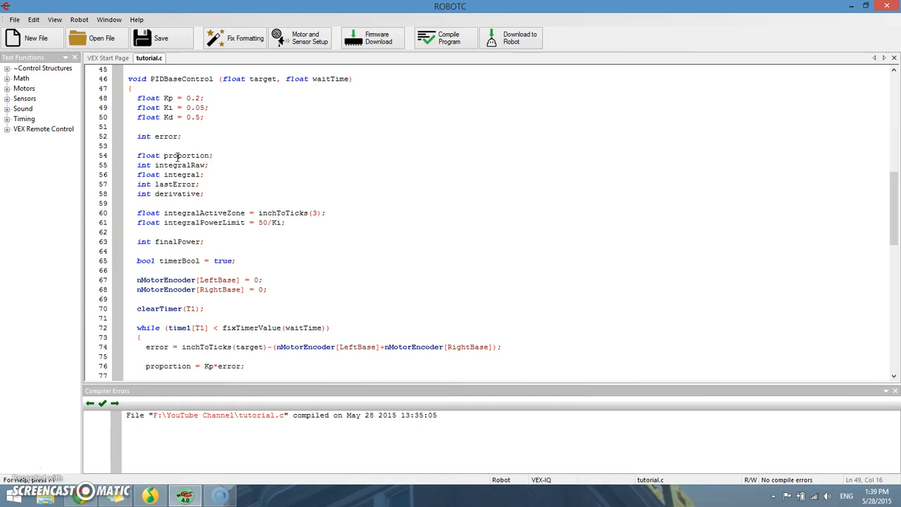
pyautogui.click(129, 298)
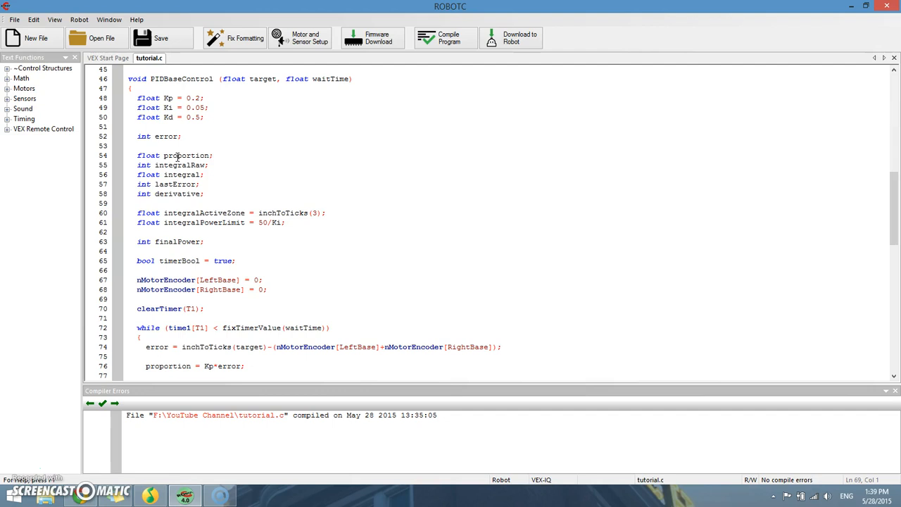
pyautogui.click(129, 298)
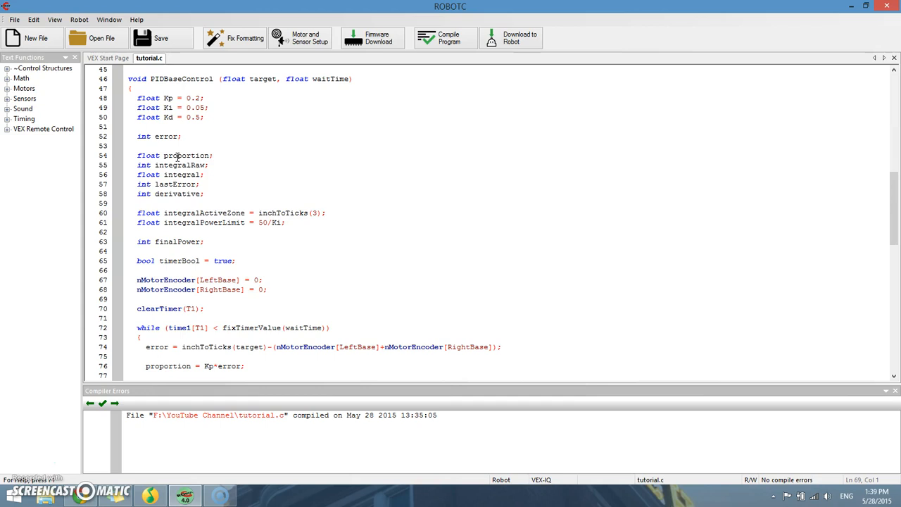
pyautogui.click(129, 299)
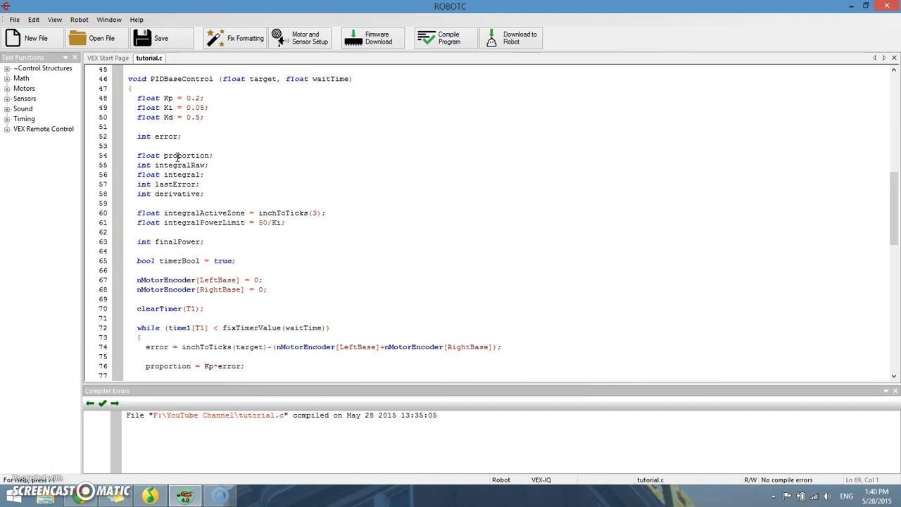
pyautogui.click(138, 298)
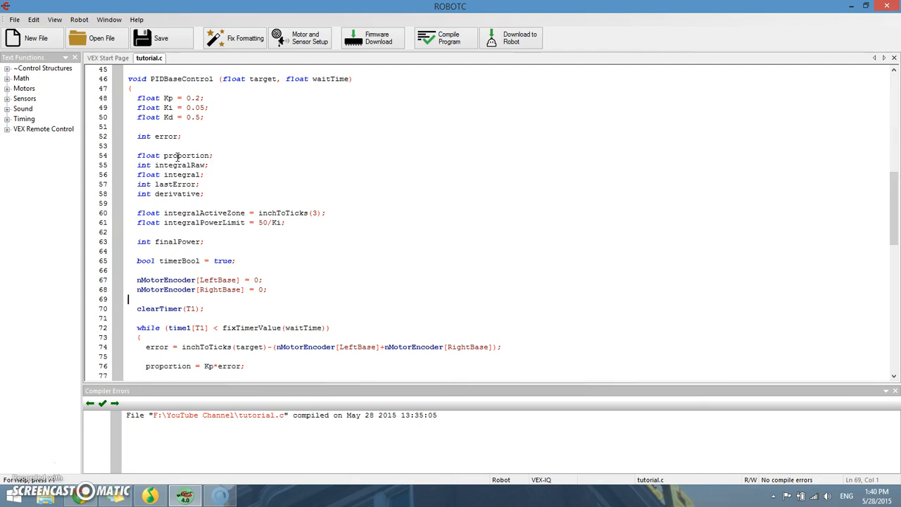